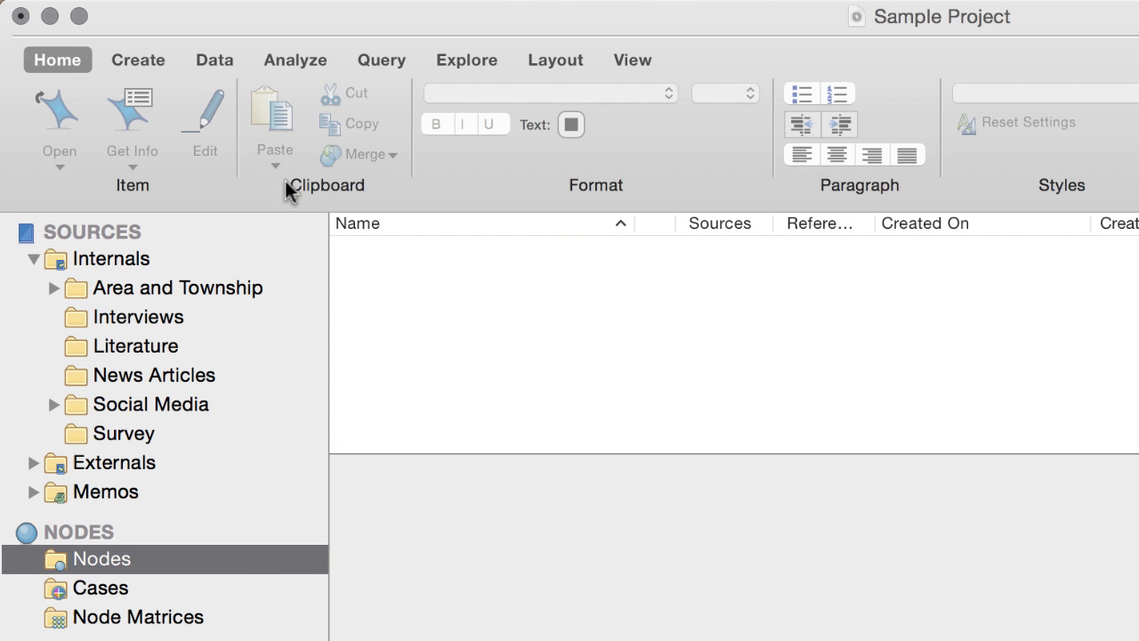
# Step: Create the 'Community change' node described as change to the people, culture or built structures of communities
pyautogui.click(139, 60)
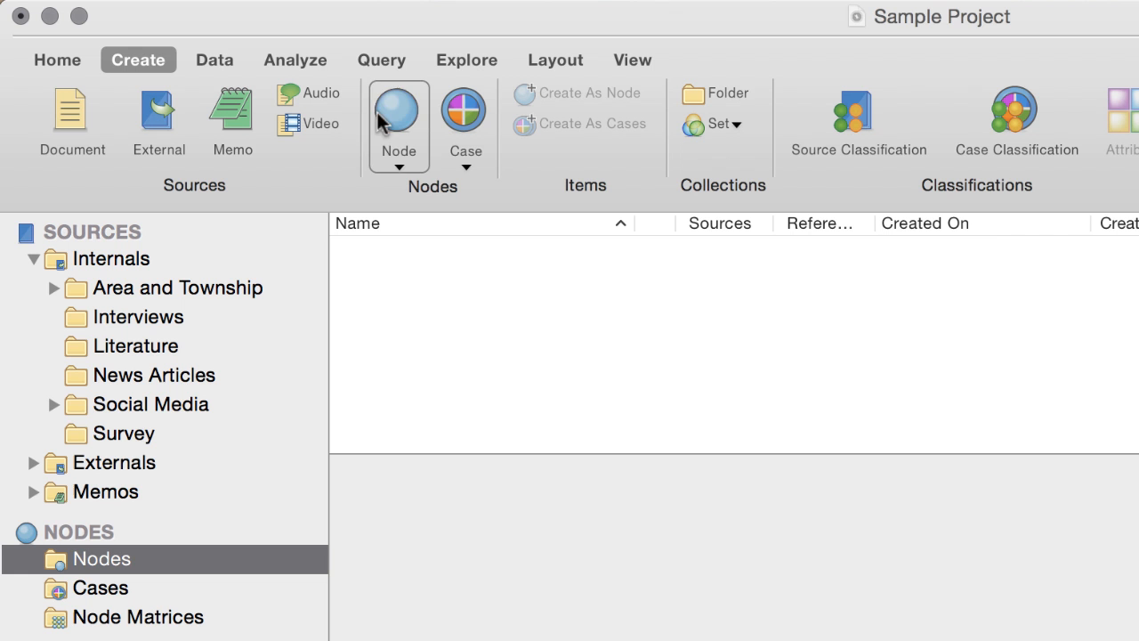
pyautogui.click(399, 110)
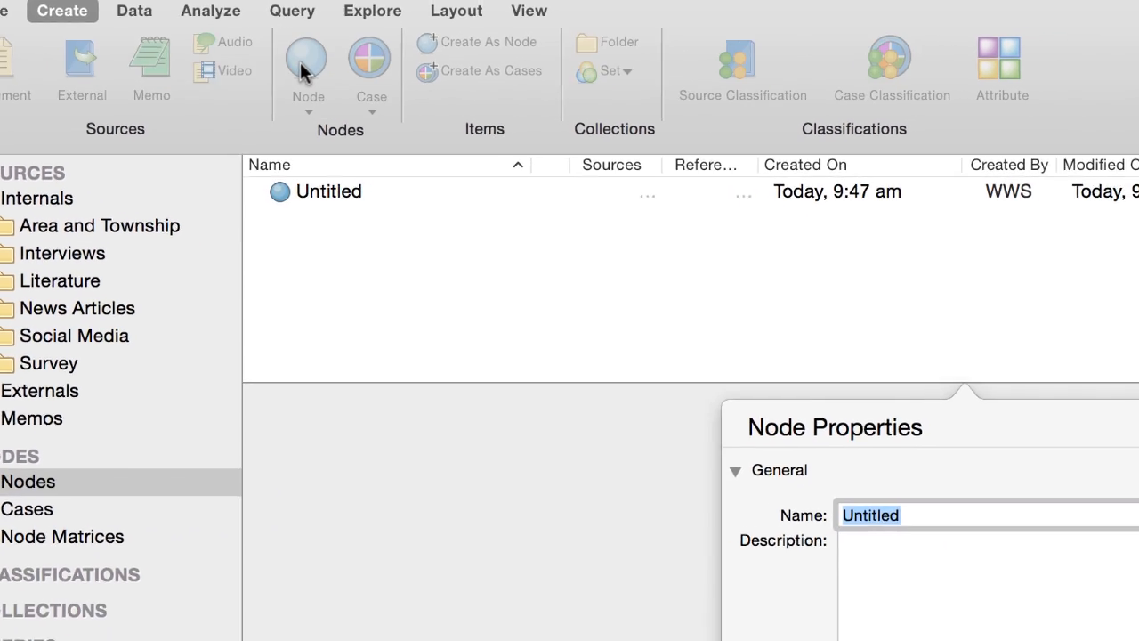
pyautogui.write('C')
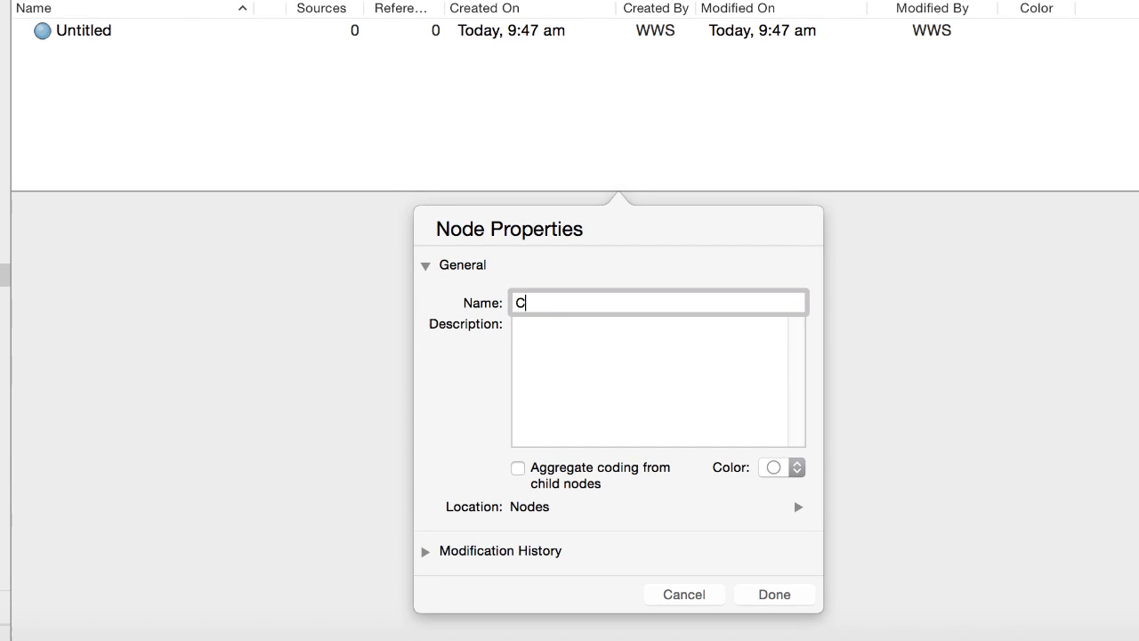
pyautogui.write('ommunity change')
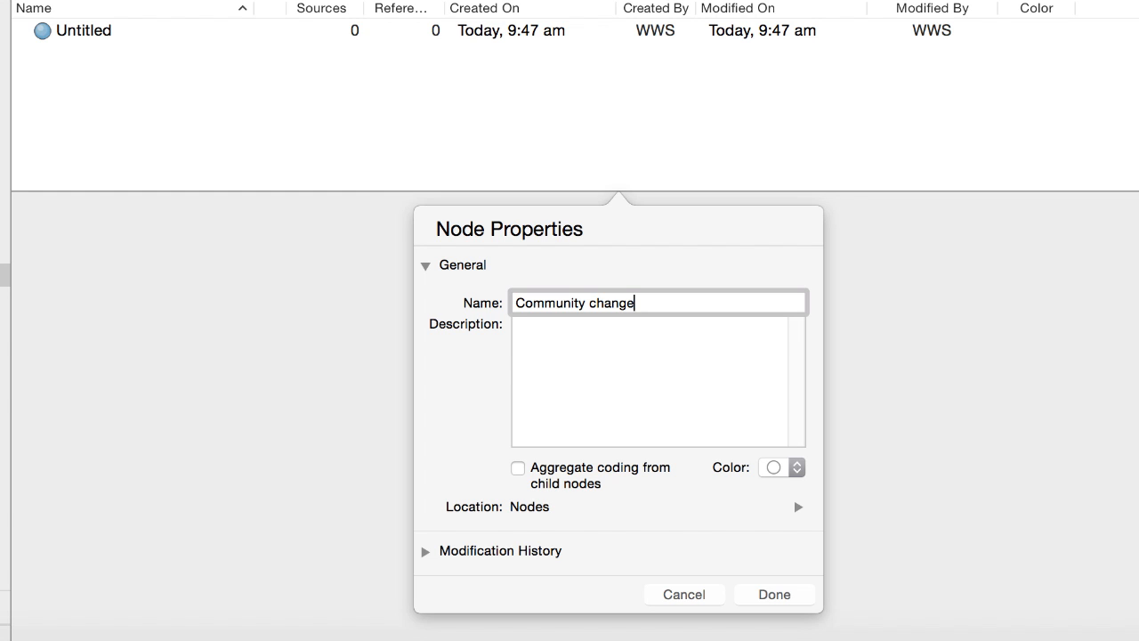
pyautogui.write('Change to the people, culture or built structures of communities')
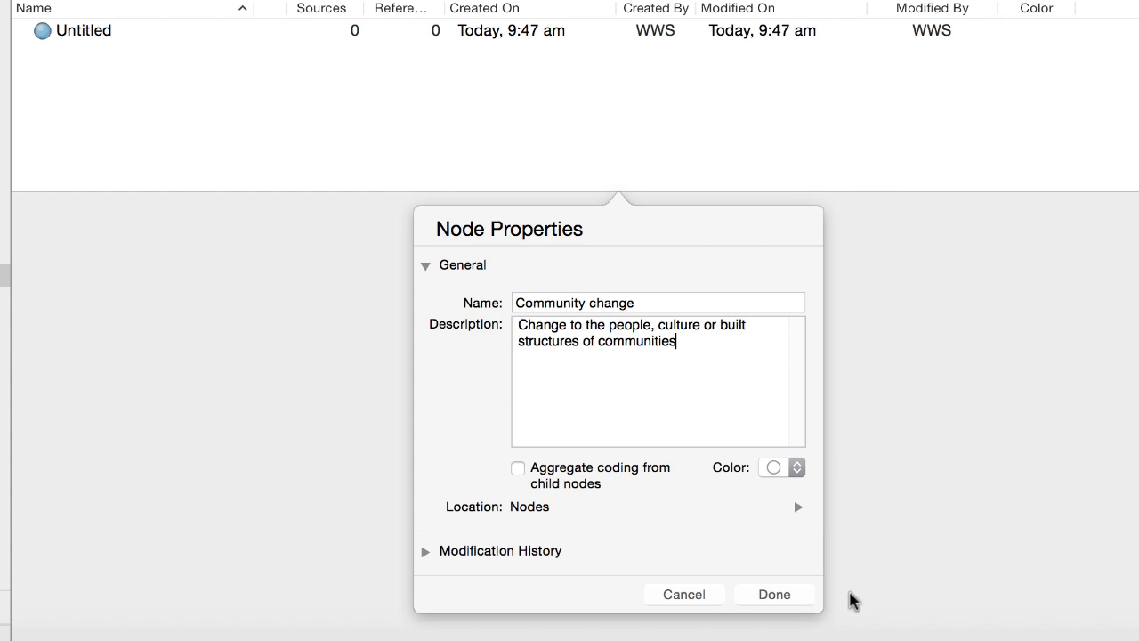
pyautogui.click(772, 594)
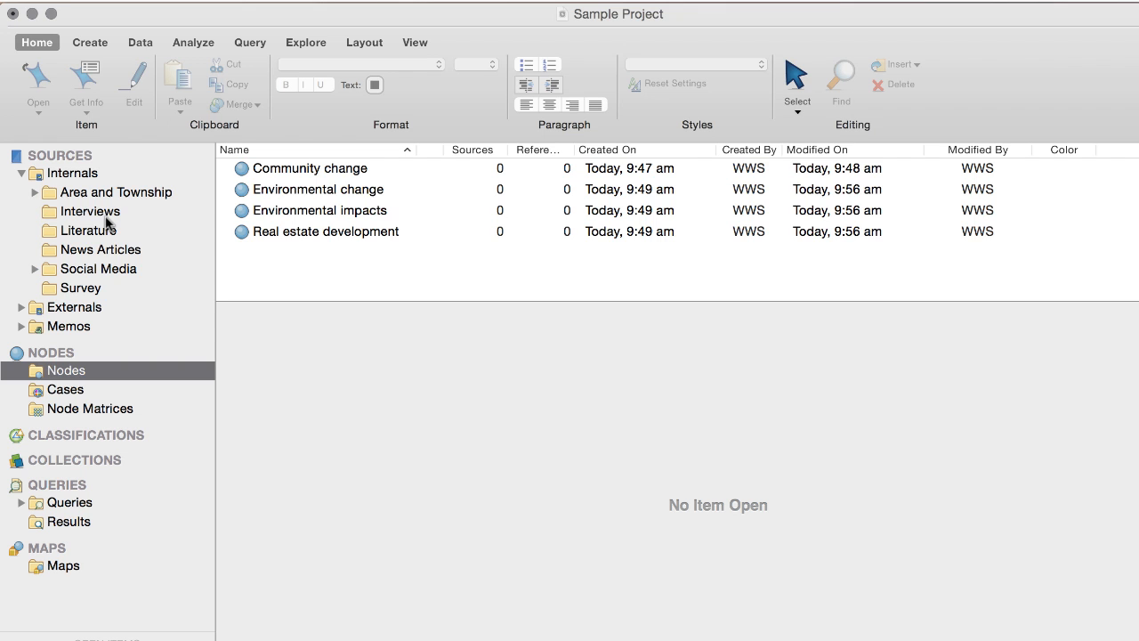
# Step: Open the Robert interview transcript from the Interviews sources
pyautogui.click(84, 210)
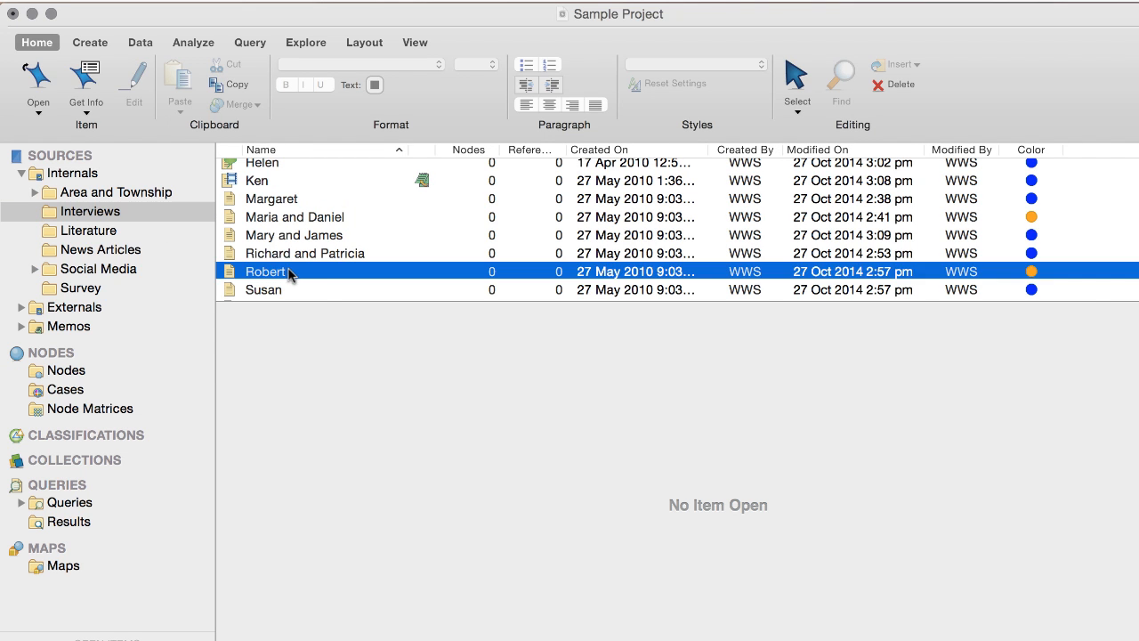
pyautogui.doubleClick(265, 270)
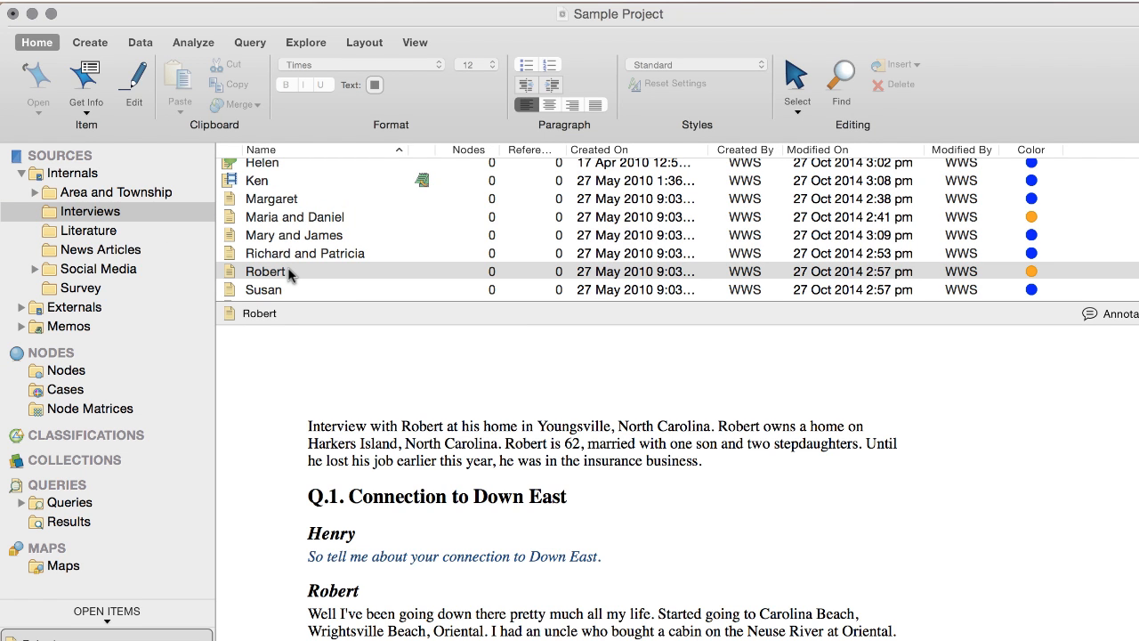
pyautogui.moveTo(415, 43)
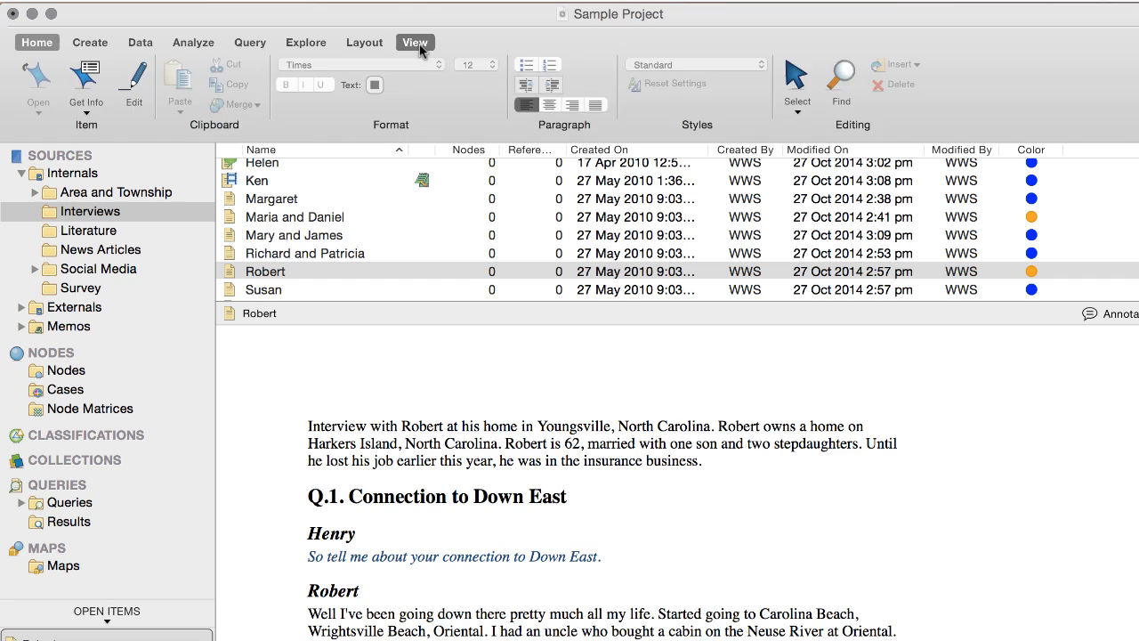
# Step: Show only the coding density bar beside the transcript and return to the Nodes list
pyautogui.click(415, 42)
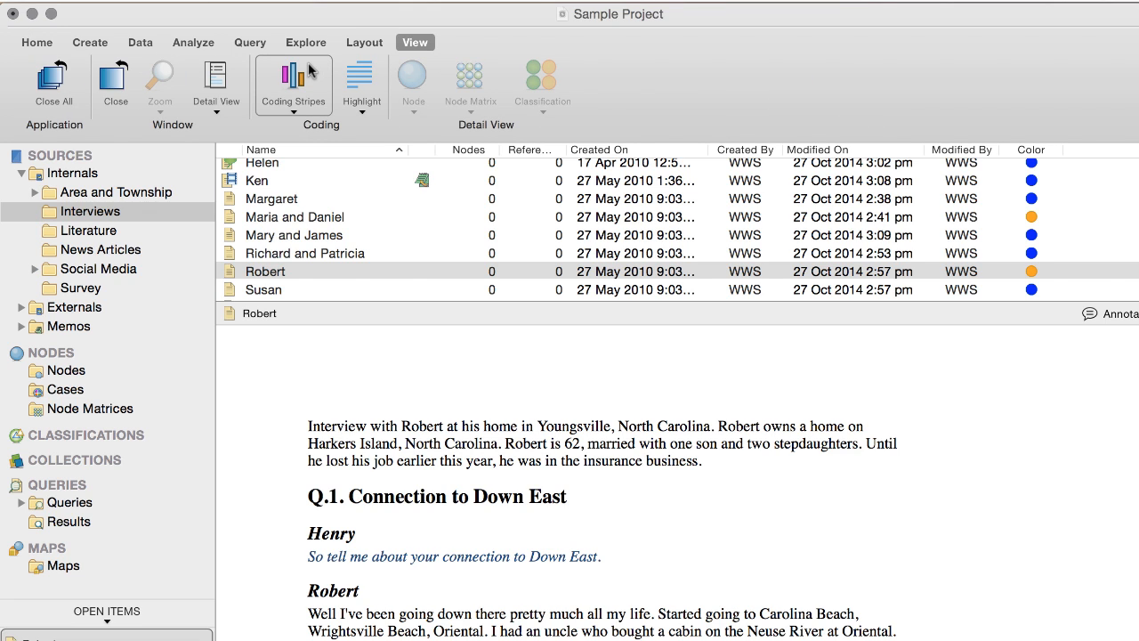
pyautogui.click(293, 80)
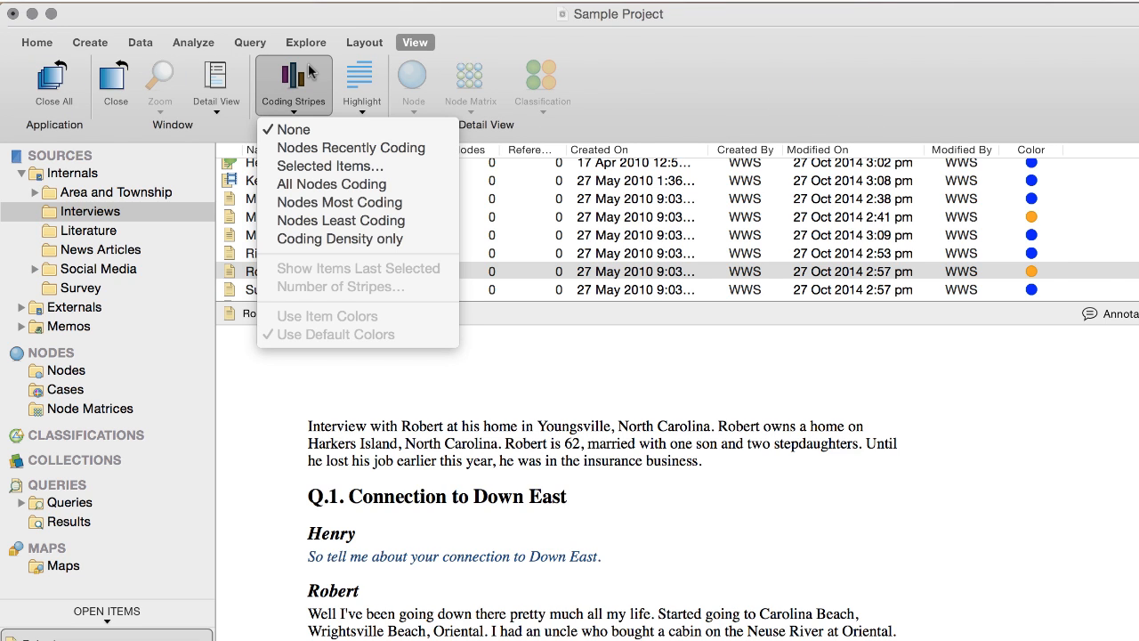
pyautogui.click(338, 239)
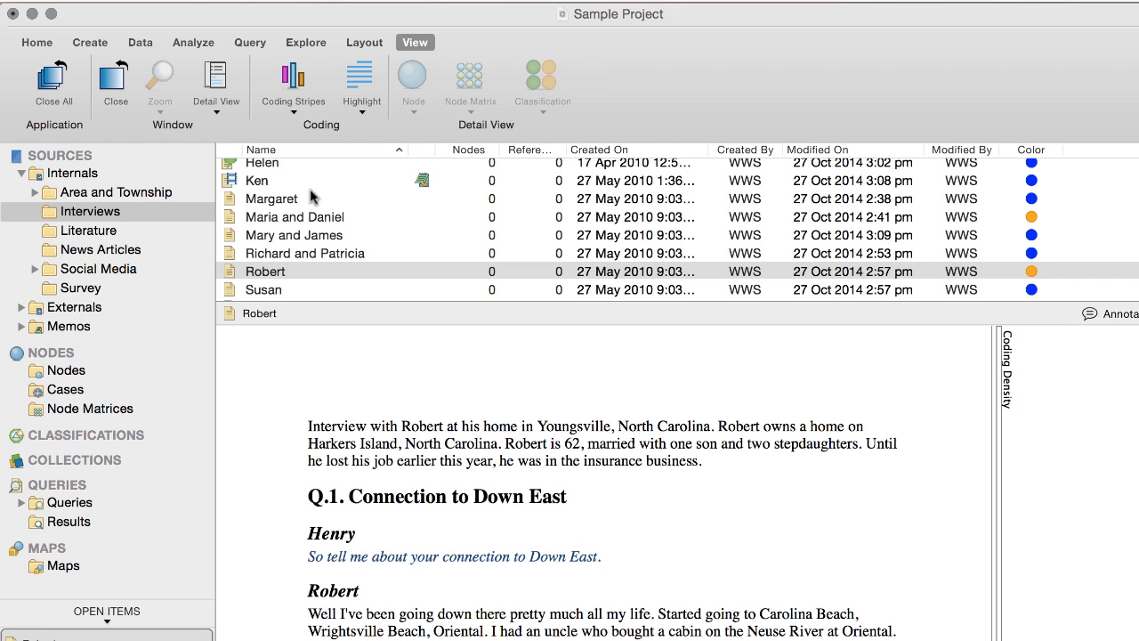
pyautogui.click(67, 370)
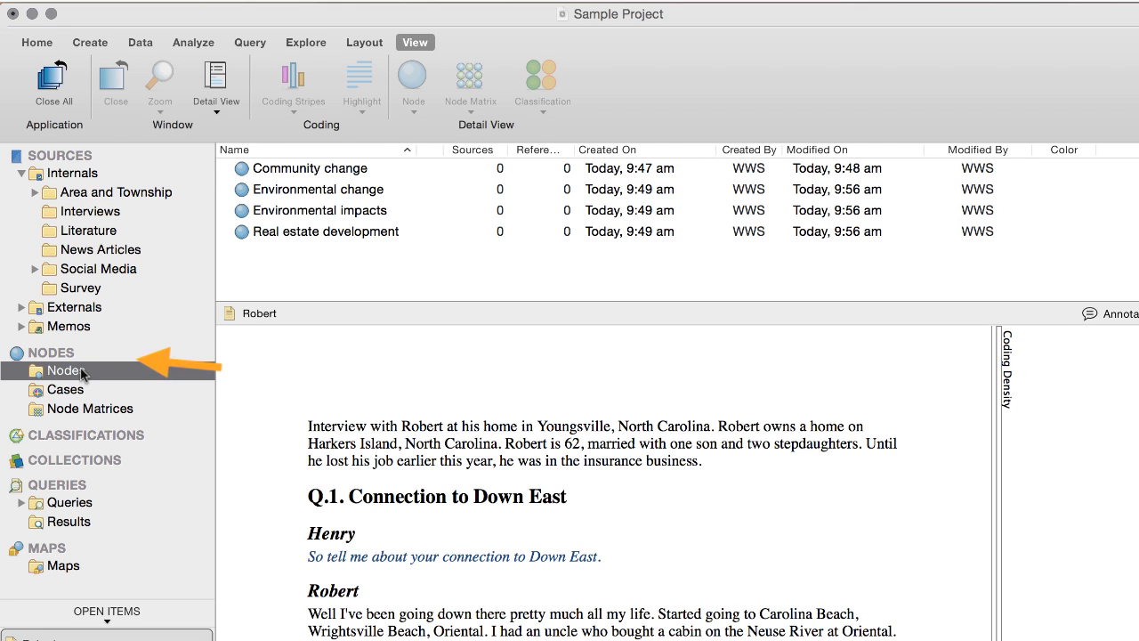
# Step: Code the Q.2 mixed-feelings-on-development passage to Real estate development
pyautogui.scroll(-3)
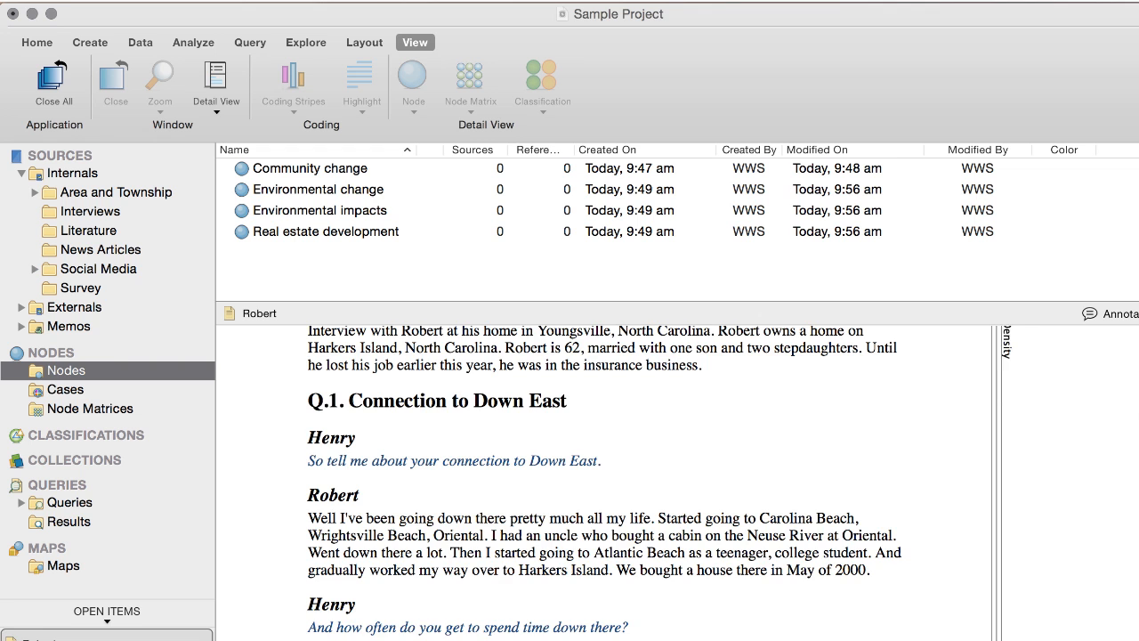
pyautogui.scroll(-3)
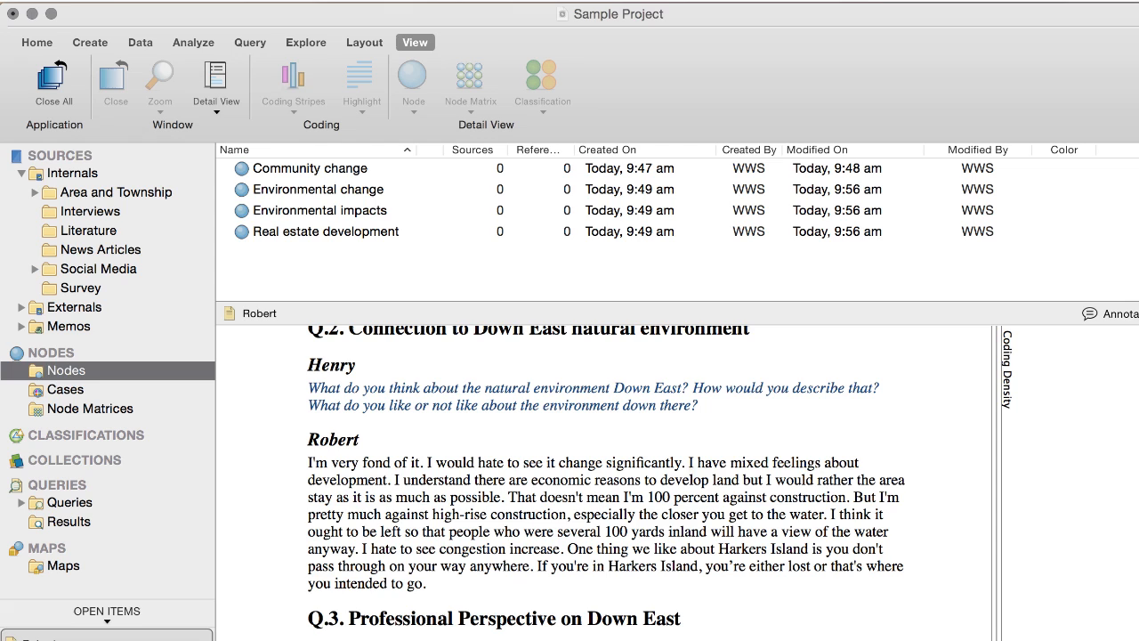
pyautogui.moveTo(687, 462); pyautogui.dragTo(695, 496)
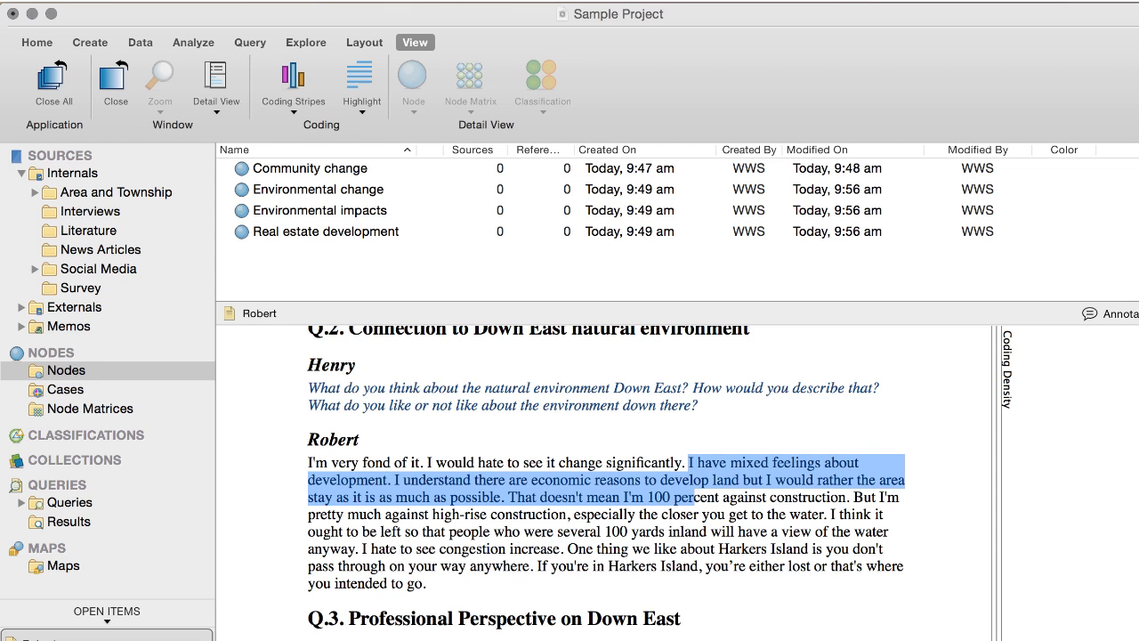
pyautogui.moveTo(694, 463); pyautogui.dragTo(551, 548)
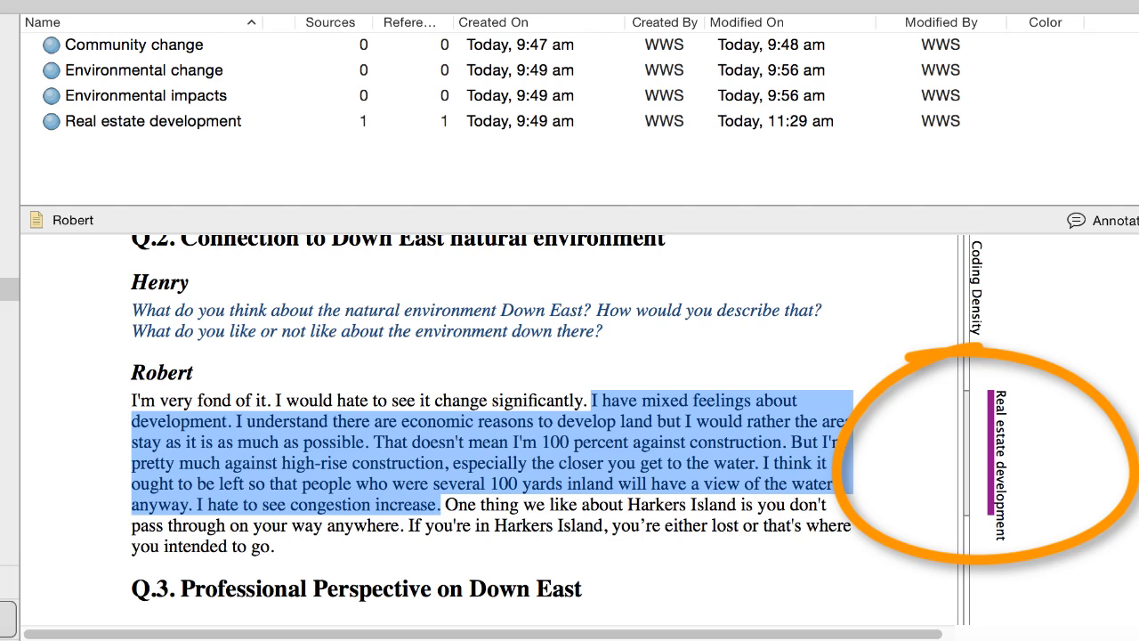
# Step: Select the Q.4 passage about large new homes for coding
pyautogui.scroll(-3)
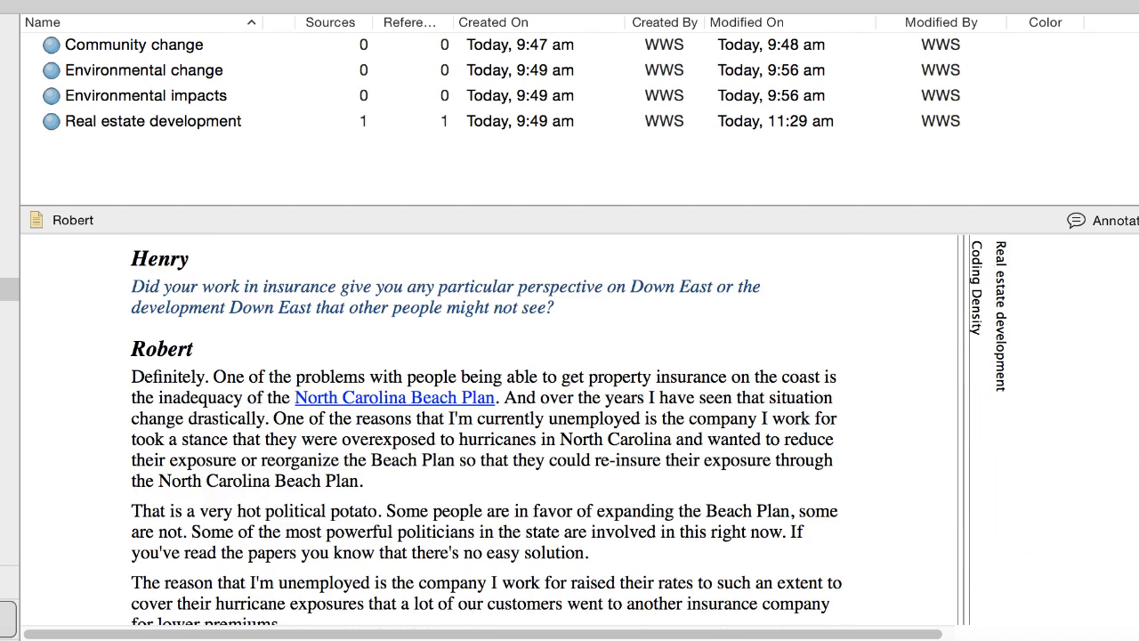
pyautogui.scroll(-3)
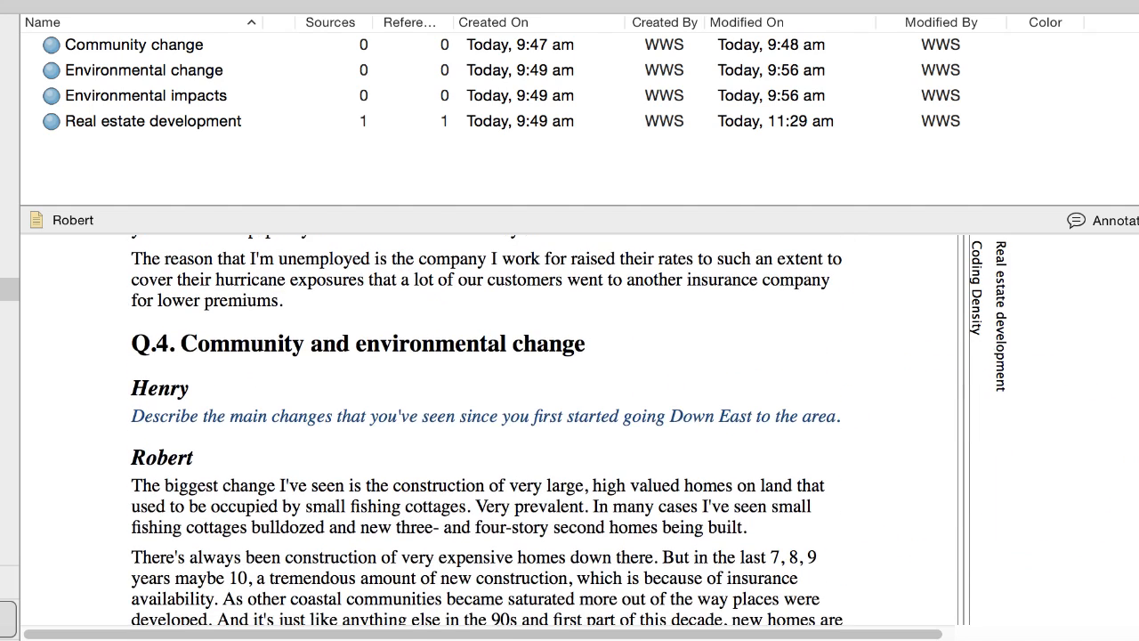
pyautogui.scroll(-3)
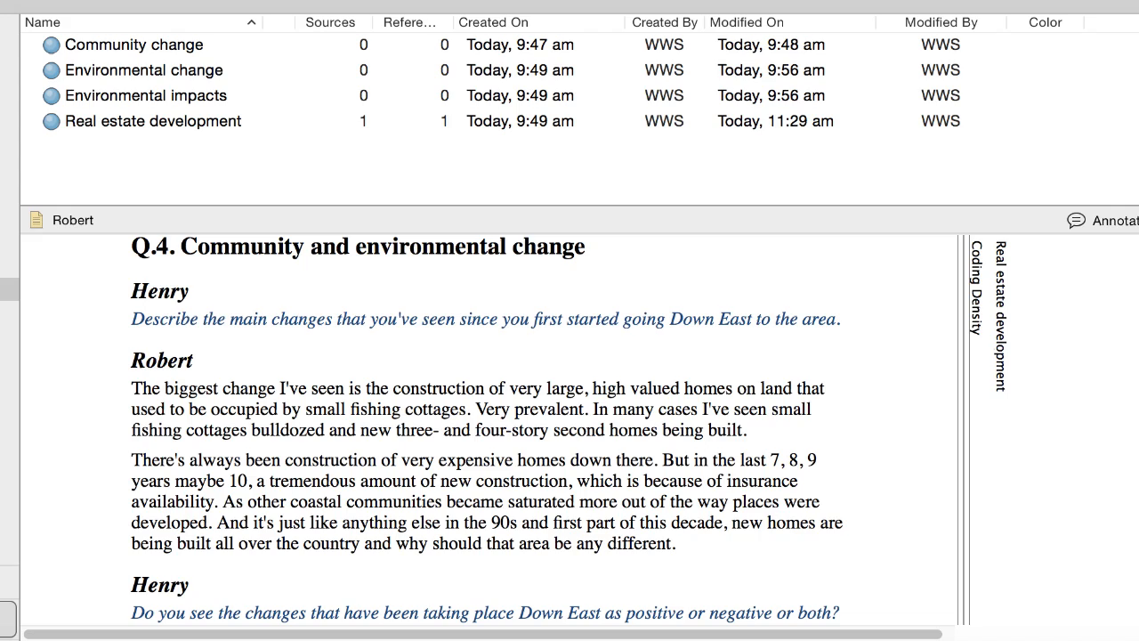
pyautogui.moveTo(132, 388); pyautogui.dragTo(675, 543)
pyautogui.write('Relating to sea turtles, shellfish and waterfowl.')
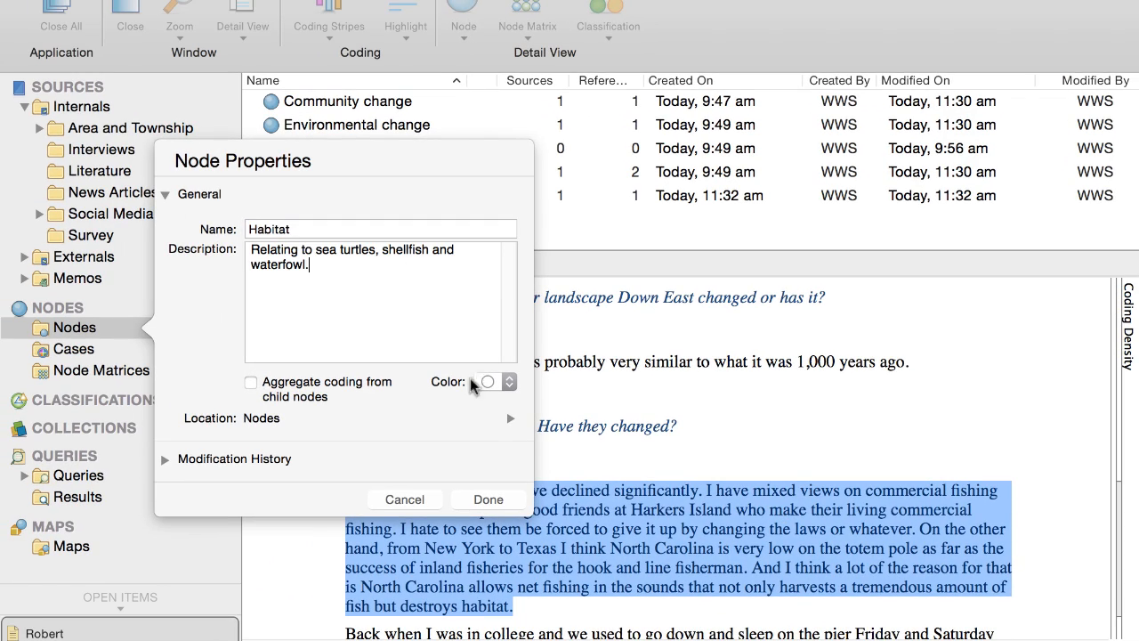
# Step: Save the new Habitat node holding the fisheries passage
pyautogui.click(488, 498)
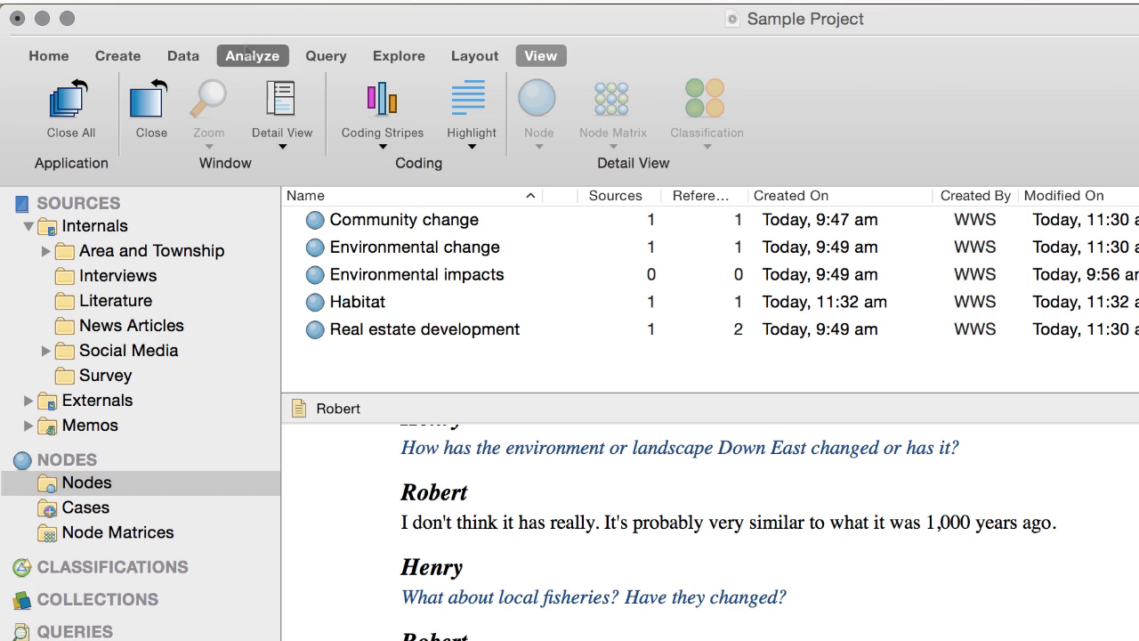
# Step: Show the Analyze ribbon with its coding and uncoding commands
pyautogui.click(252, 55)
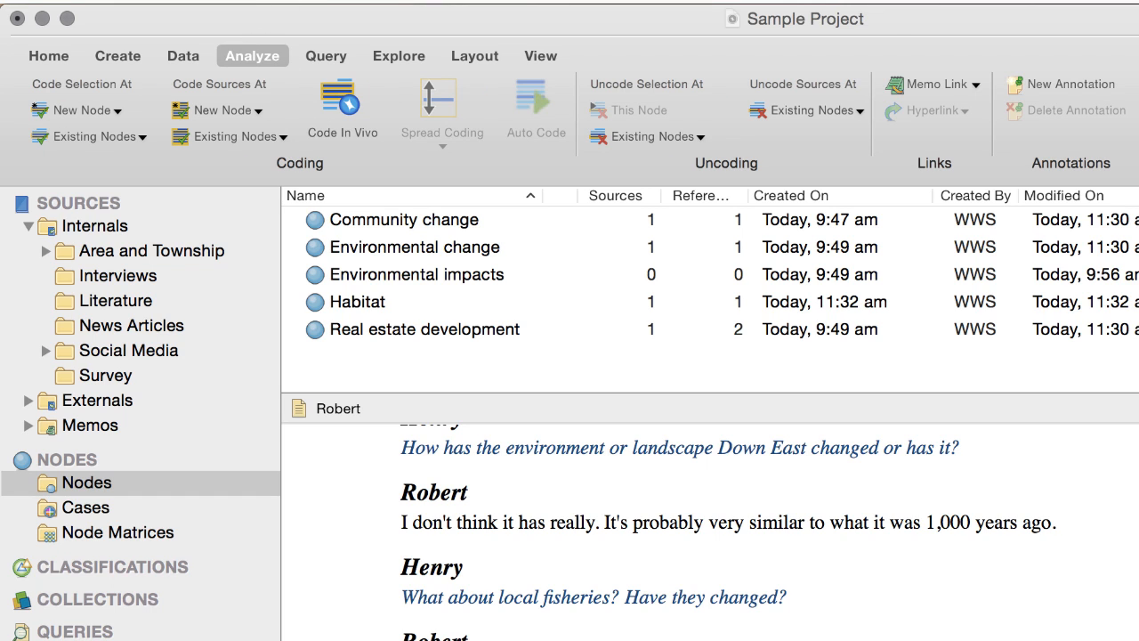